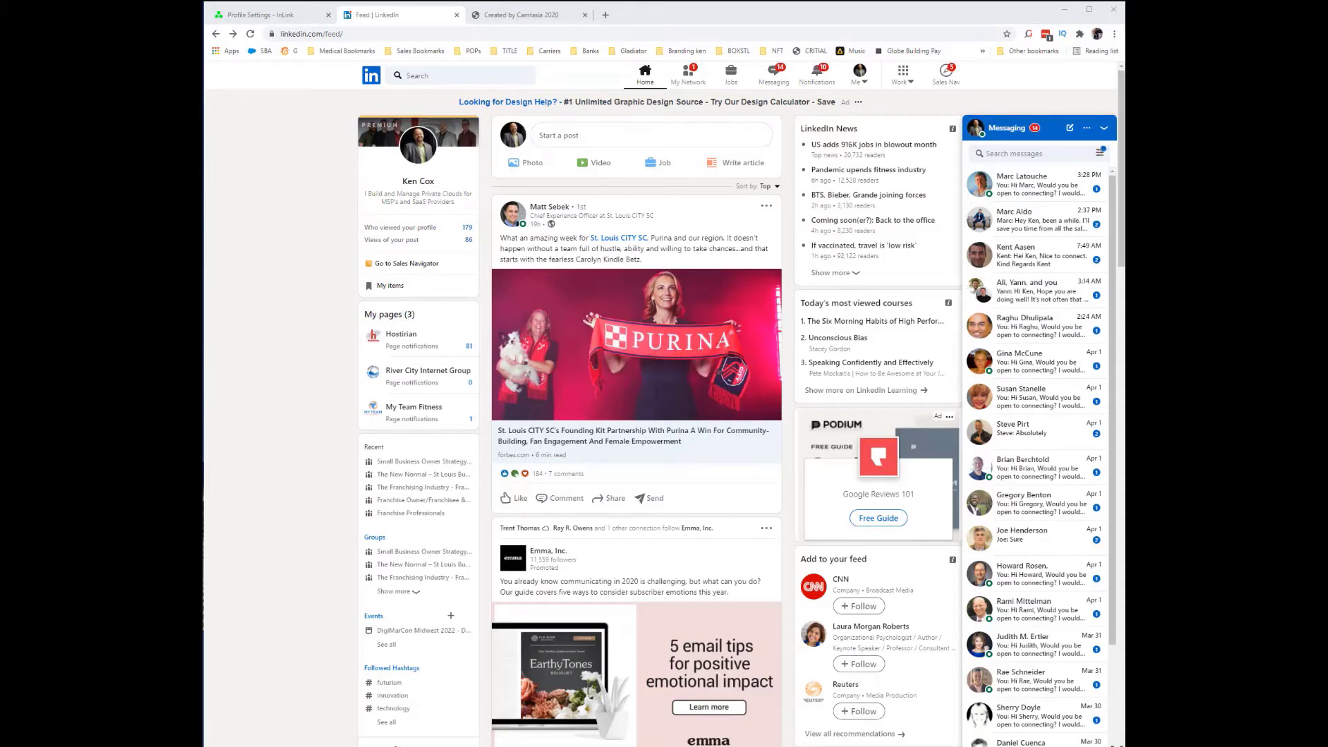
pyautogui.moveTo(918, 600)
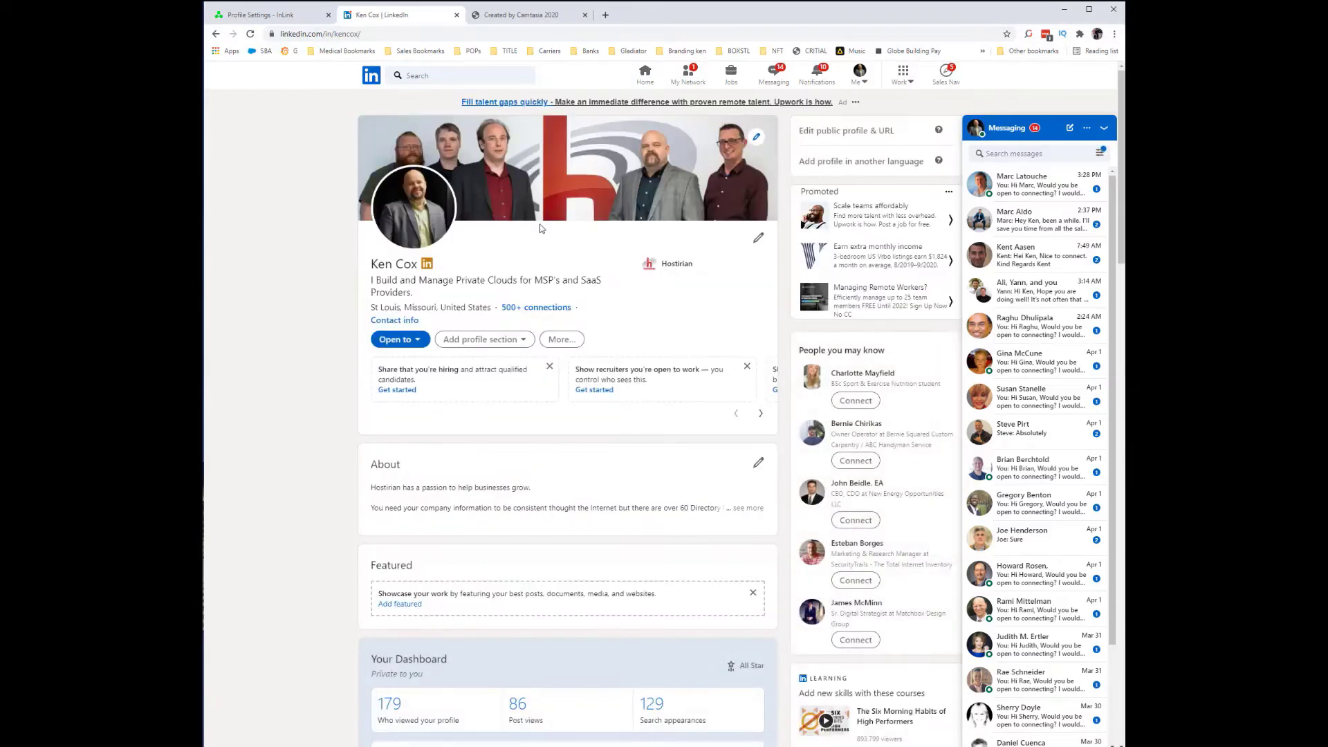
# Select the username kencox in the LinkedIn profile address and return to InLink's profile settings.
pyautogui.click(337, 34)
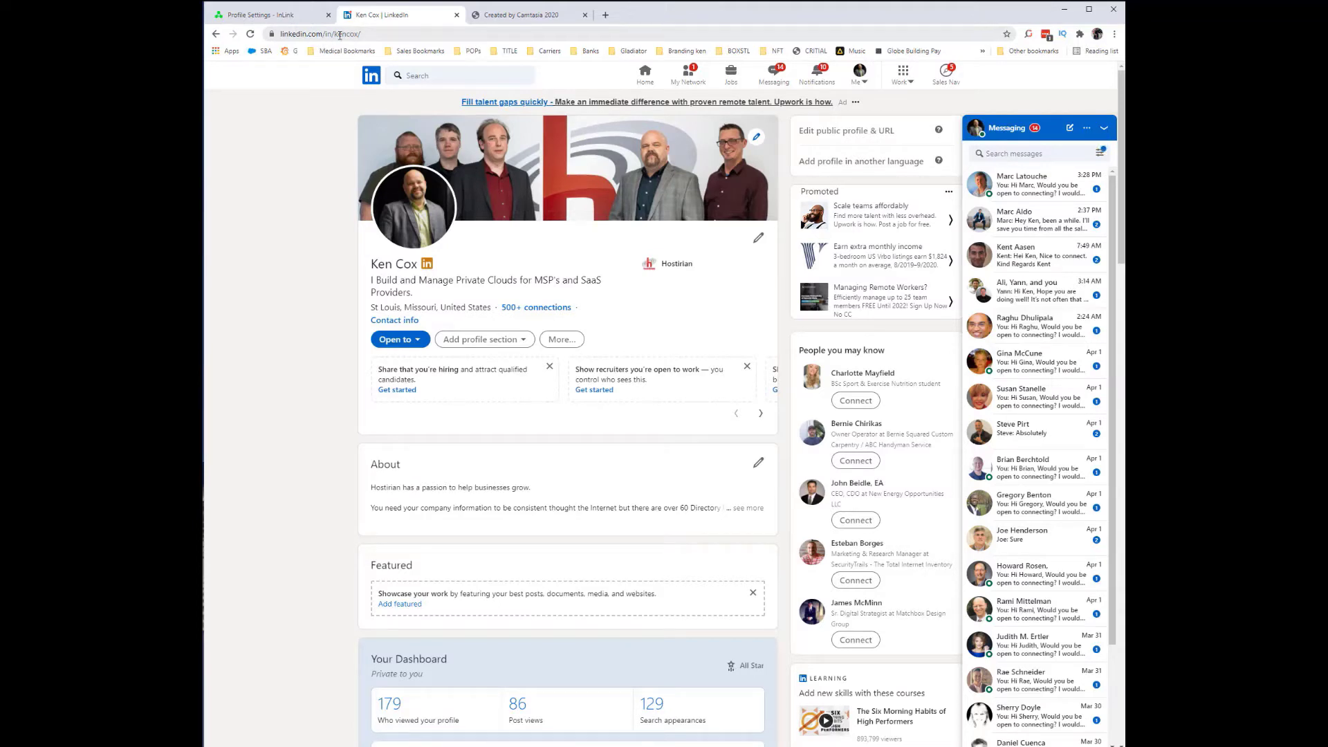
pyautogui.click(319, 34)
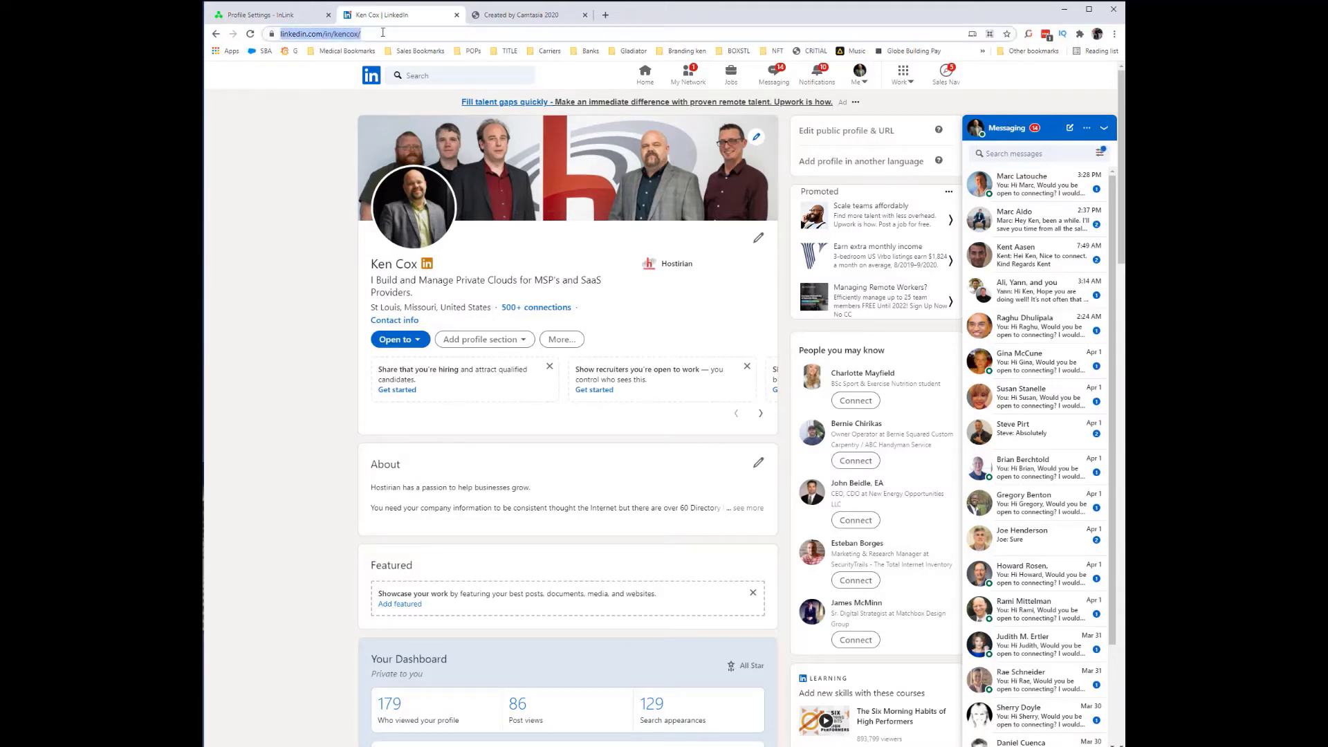
pyautogui.click(320, 33)
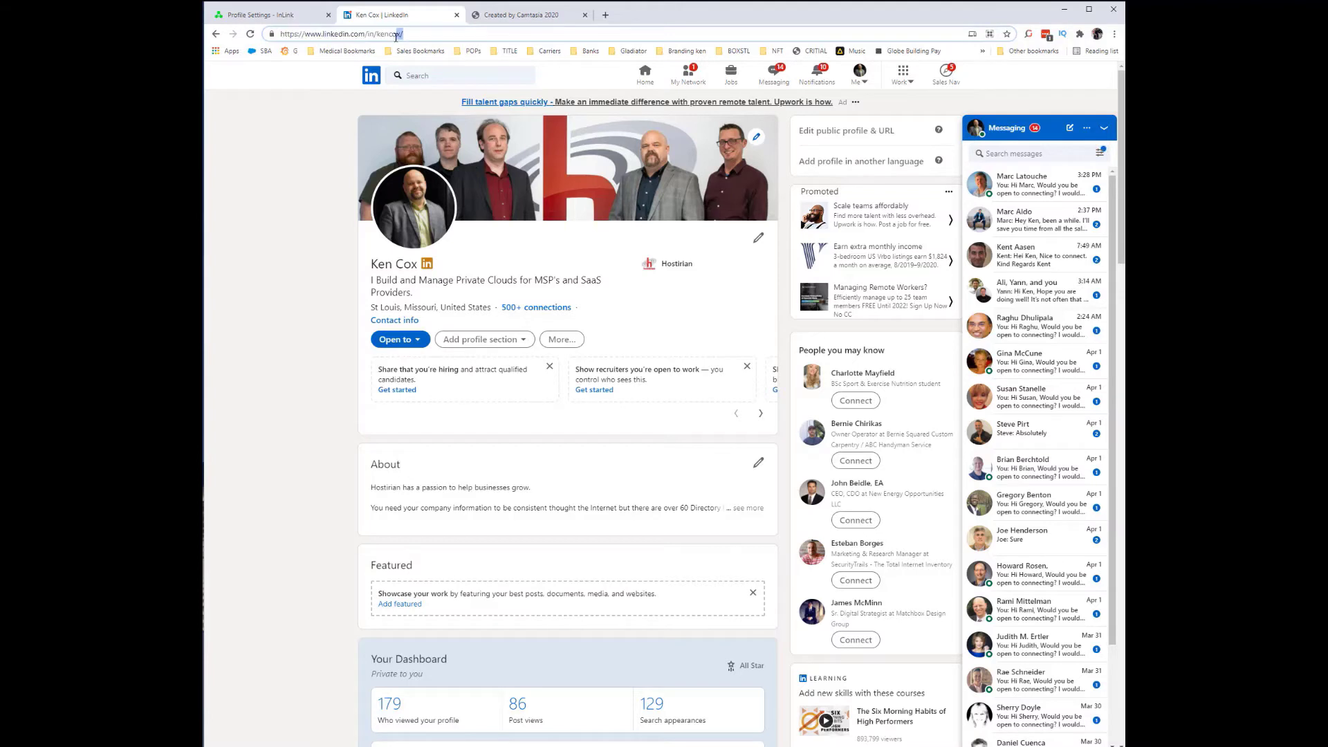
pyautogui.click(344, 33)
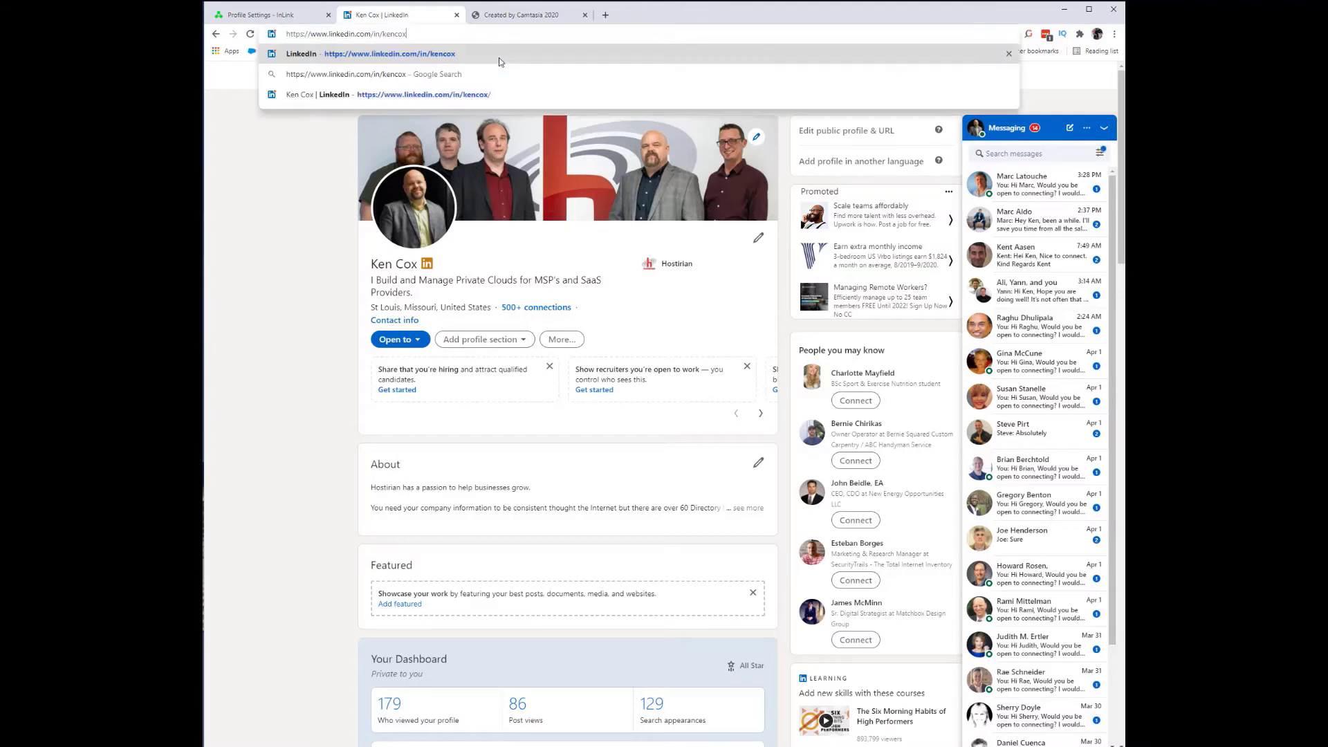
pyautogui.doubleClick(391, 33)
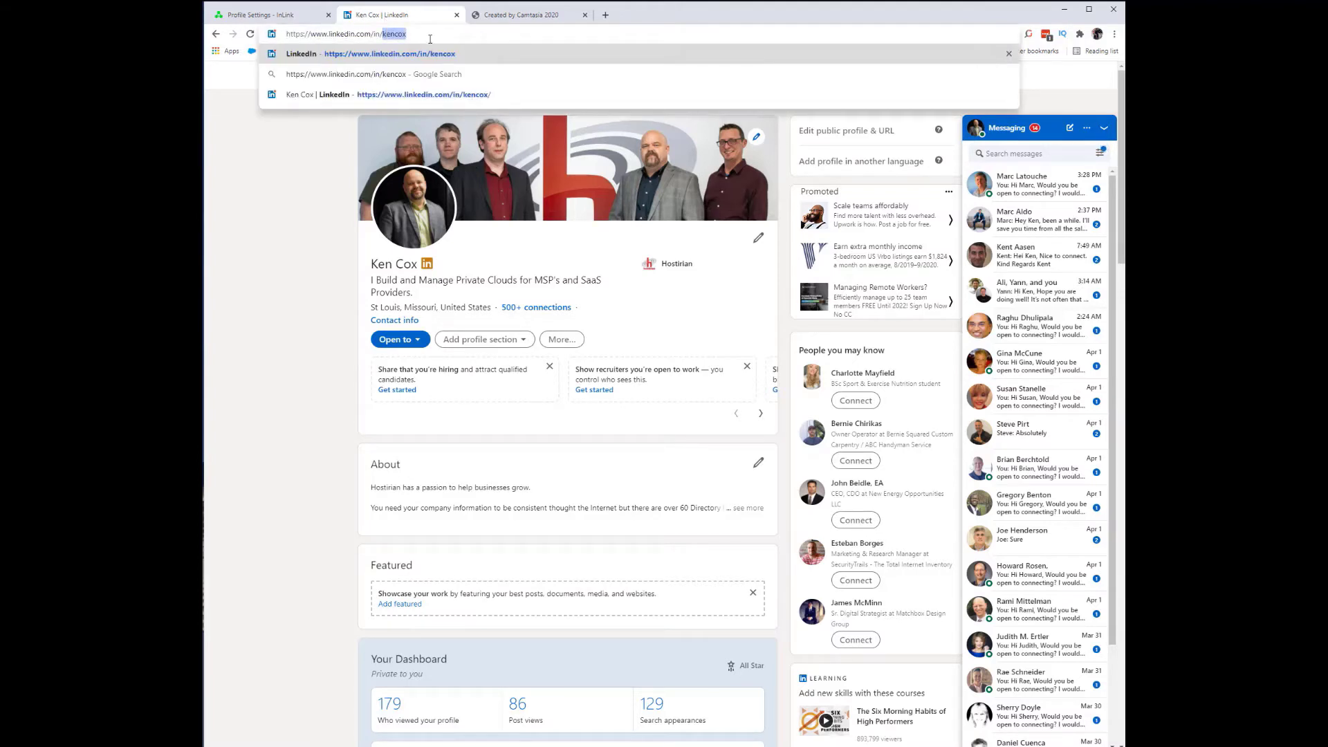
pyautogui.click(271, 14)
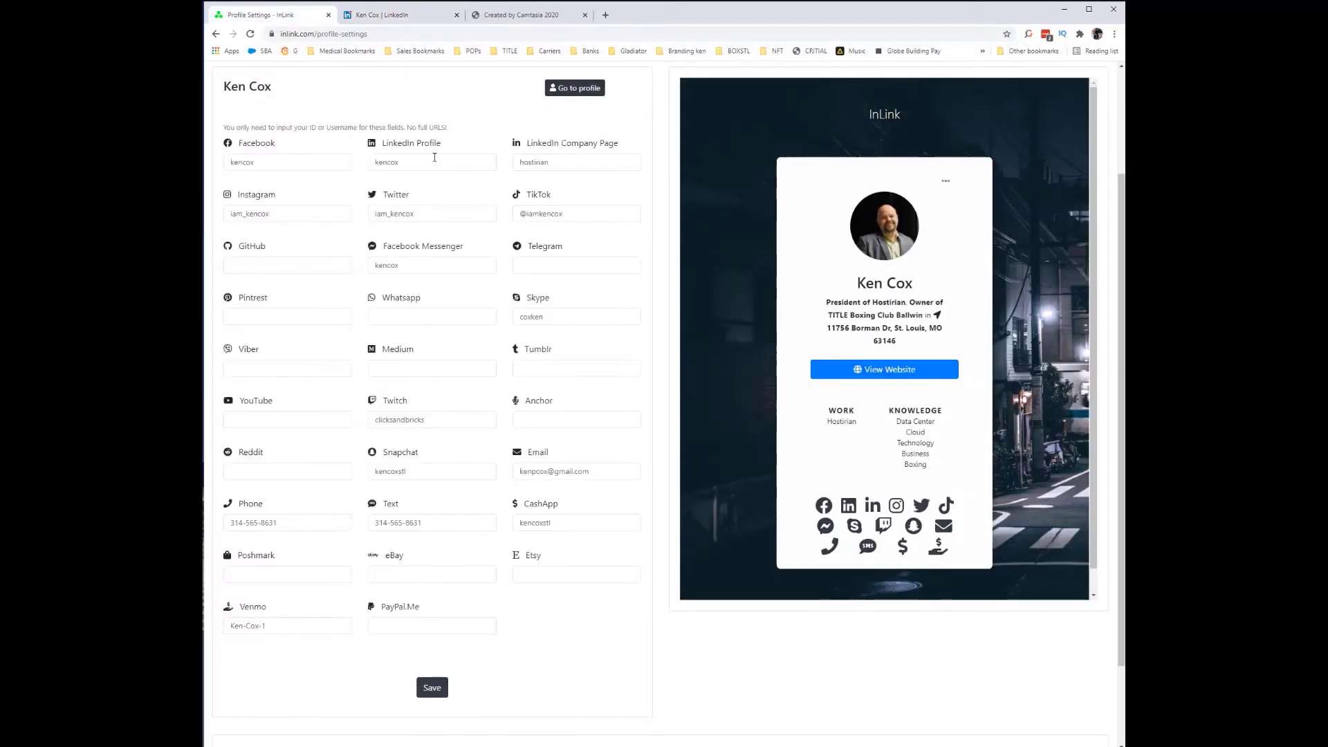
# Enter kencox as the LinkedIn Profile username and save the updated settings.
pyautogui.click(432, 162)
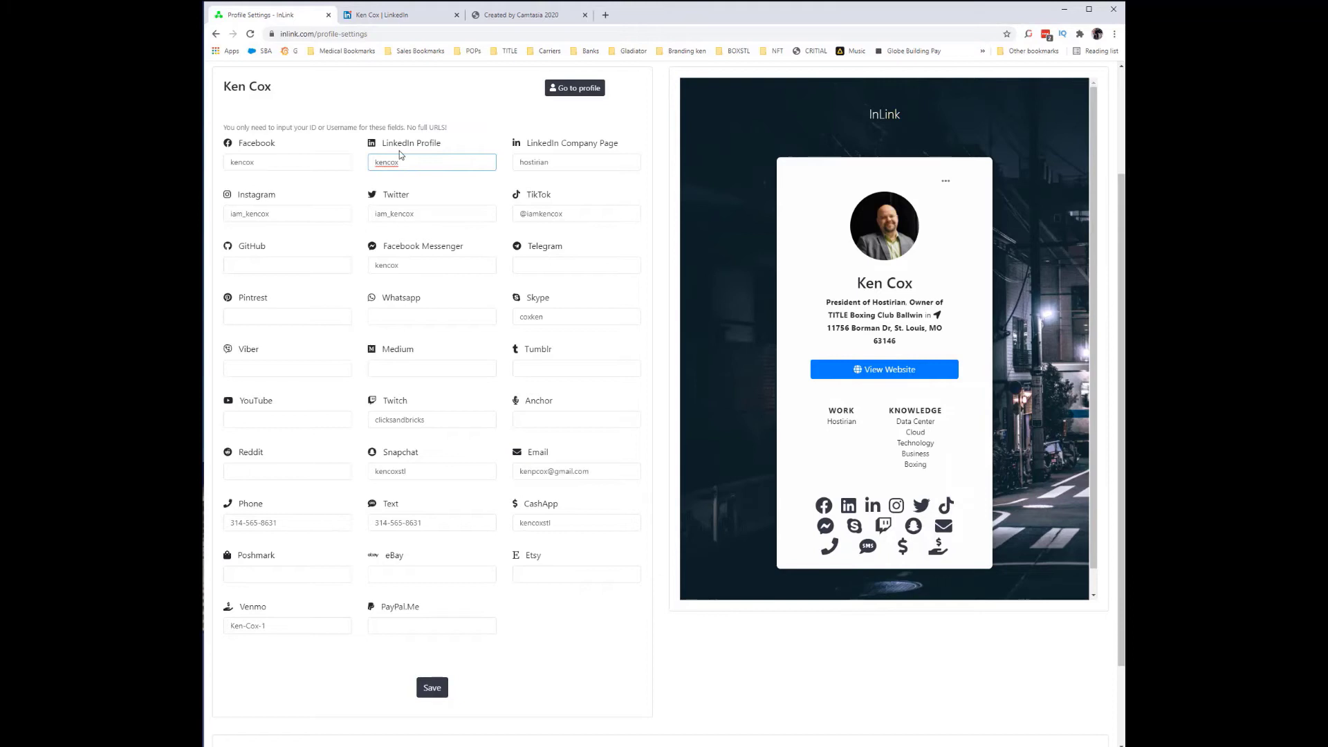
pyautogui.click(431, 687)
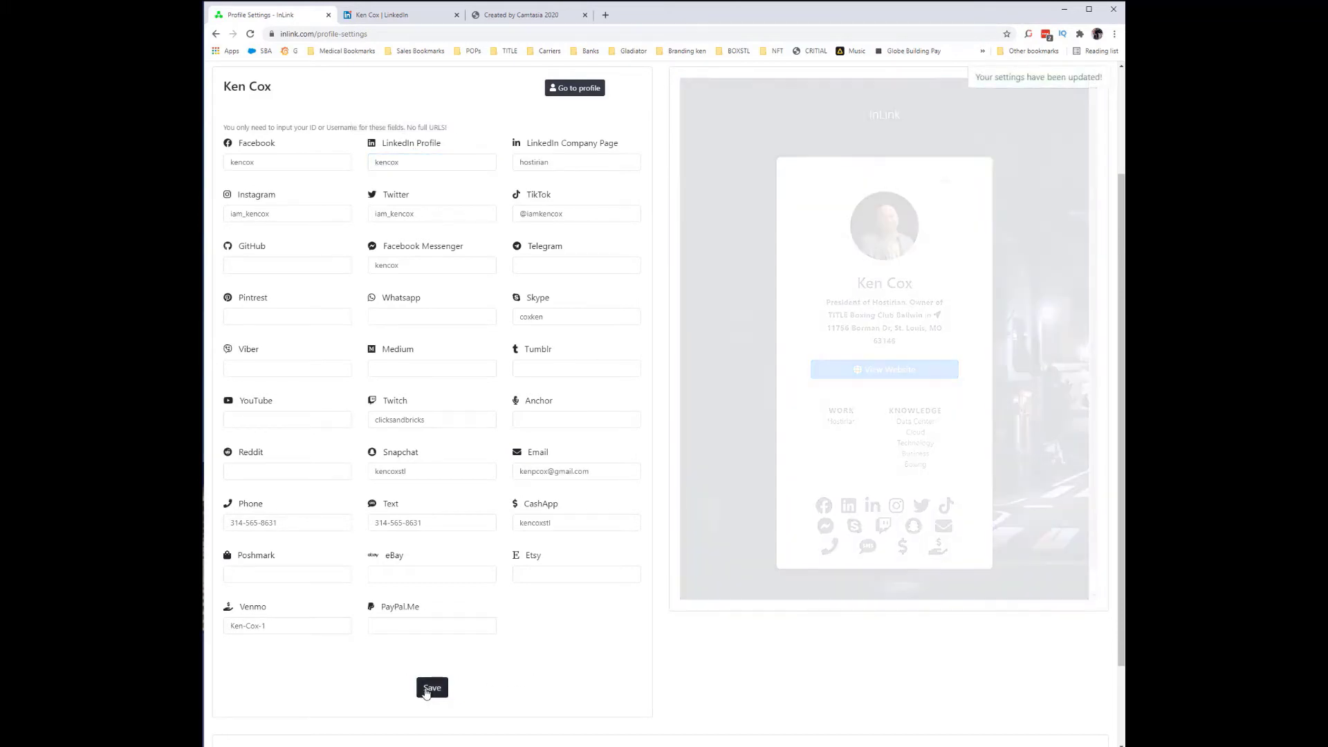
pyautogui.click(432, 687)
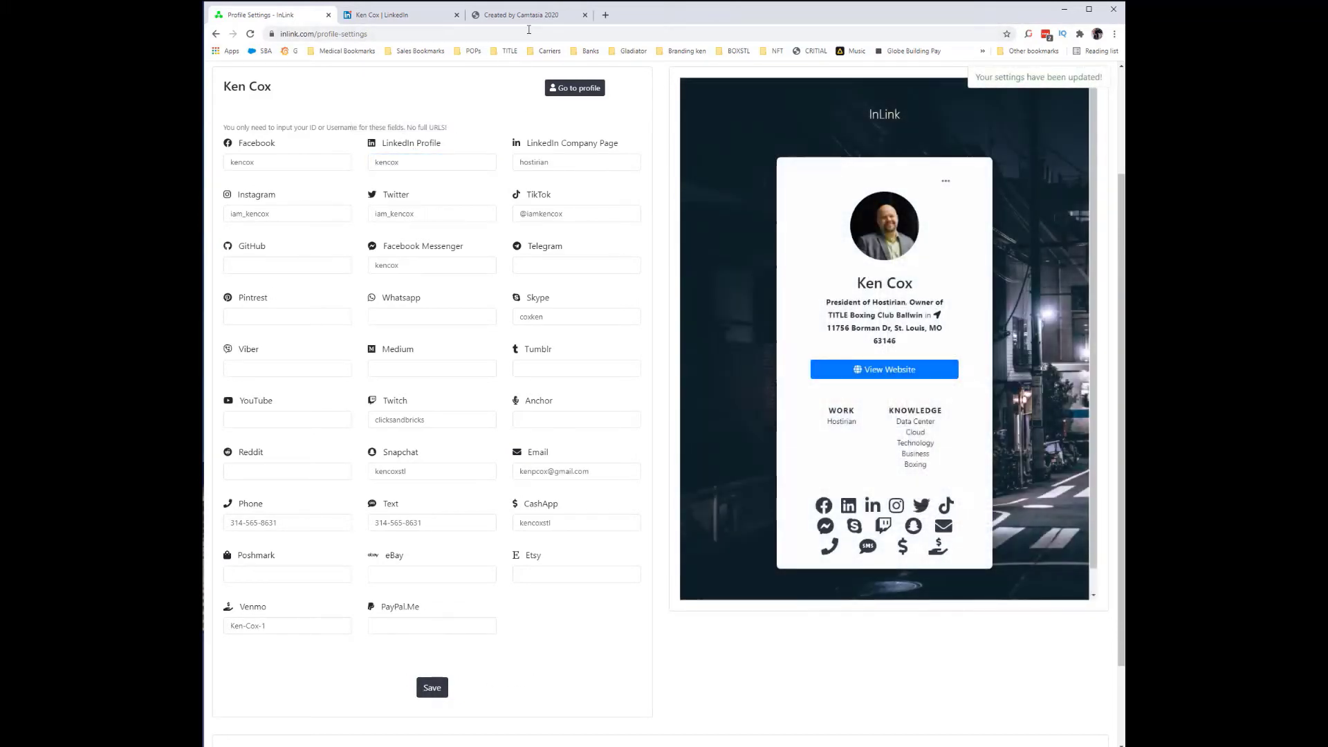
# Load the public page inlink.com/ken in a fresh Chrome tab.
pyautogui.click(525, 14)
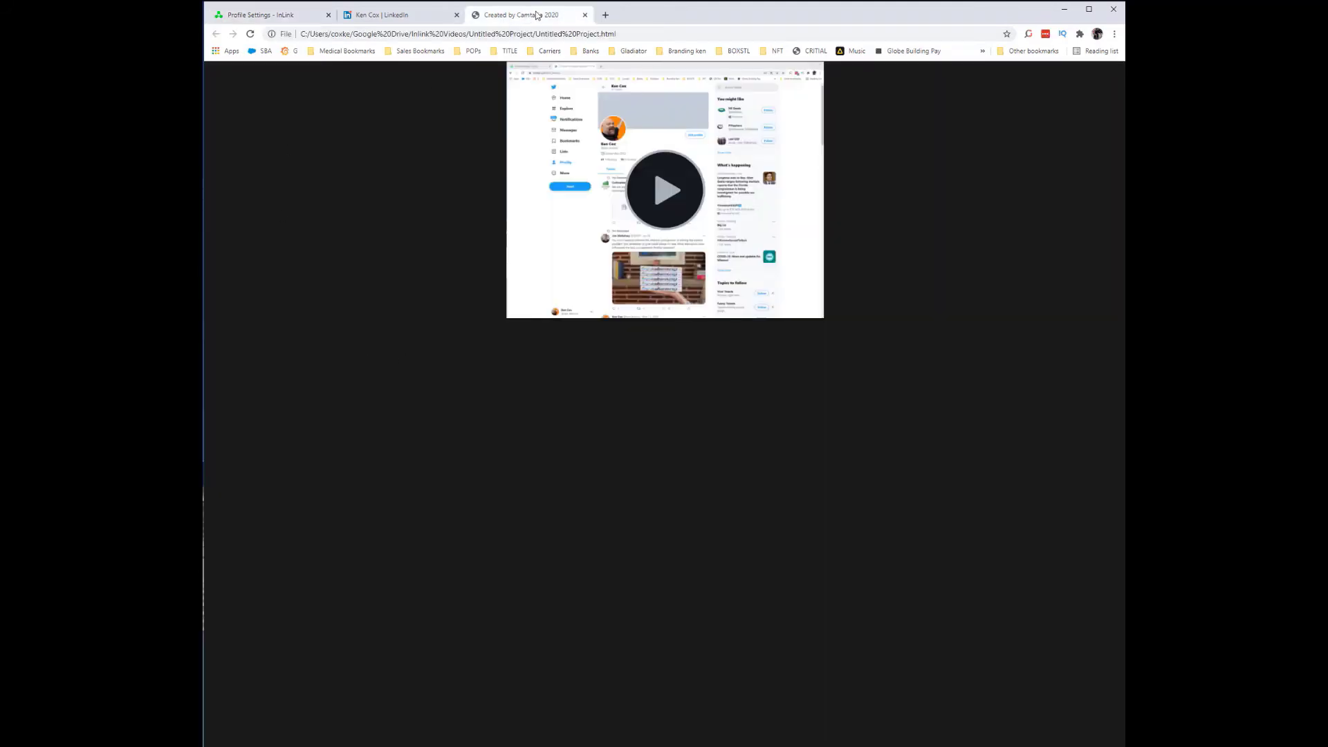
pyautogui.click(399, 14)
pyautogui.write('inli')
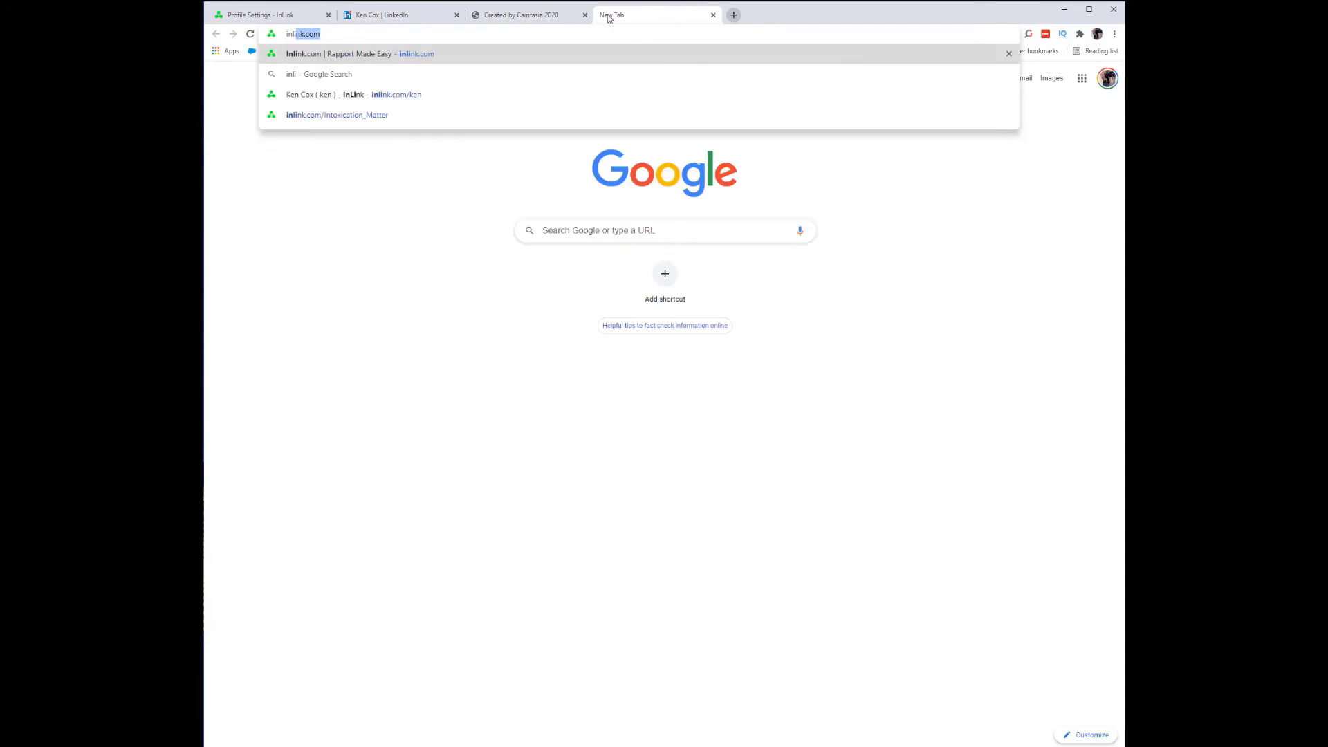
pyautogui.click(355, 94)
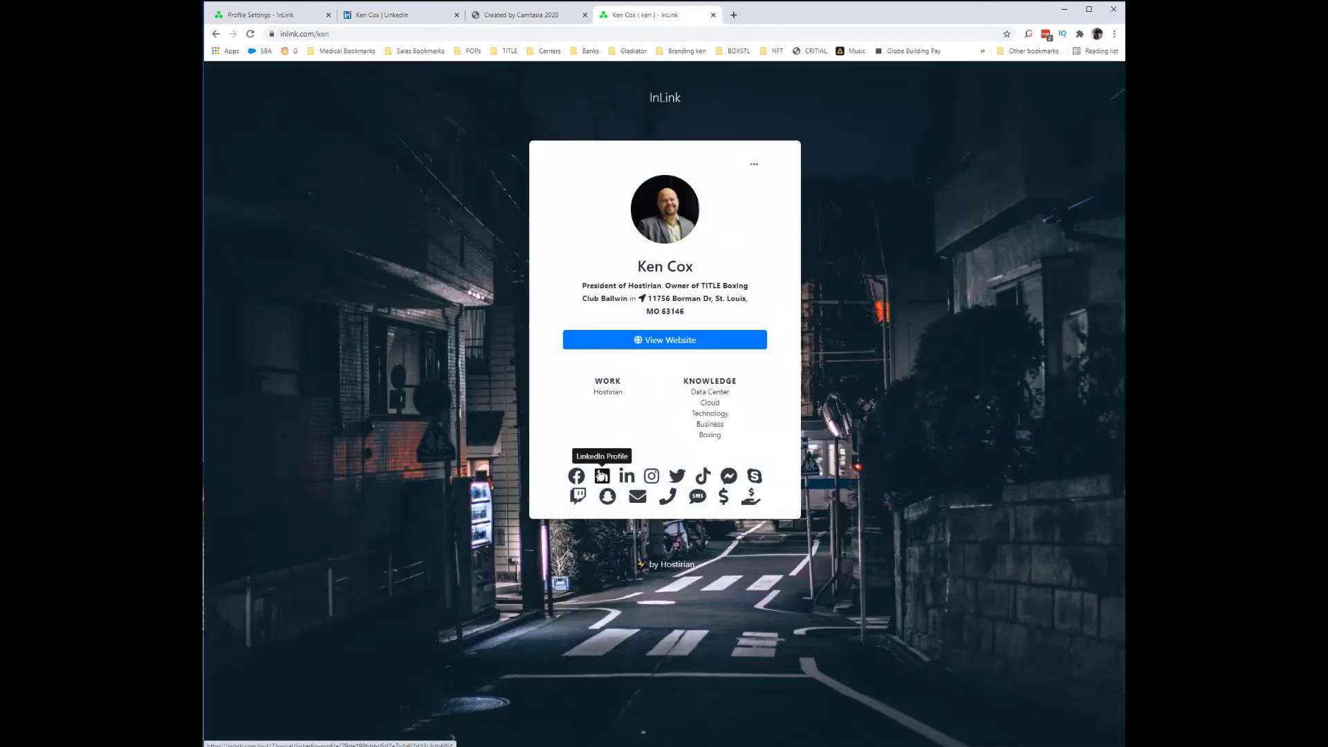
# Follow the LinkedIn icon to linkedin.com/in/kencox and scroll to the Experience section.
pyautogui.click(601, 475)
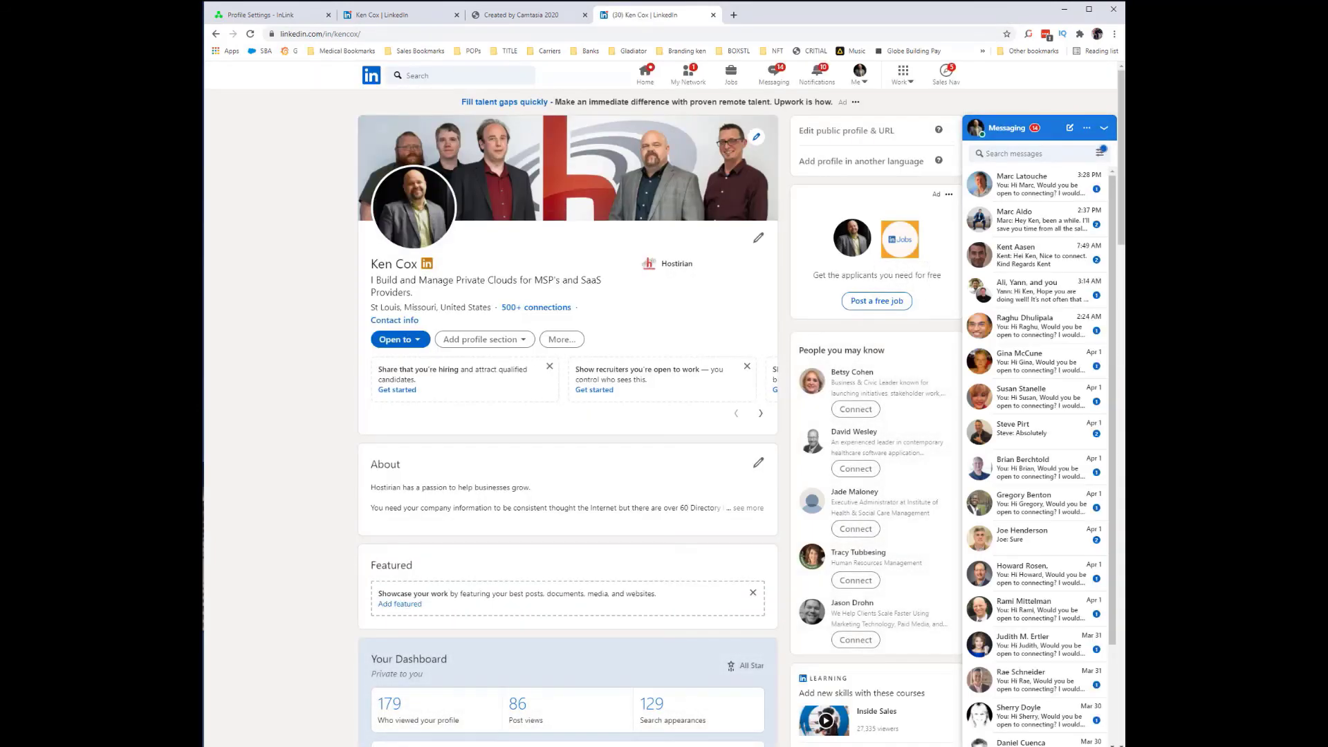
pyautogui.scroll(-3)
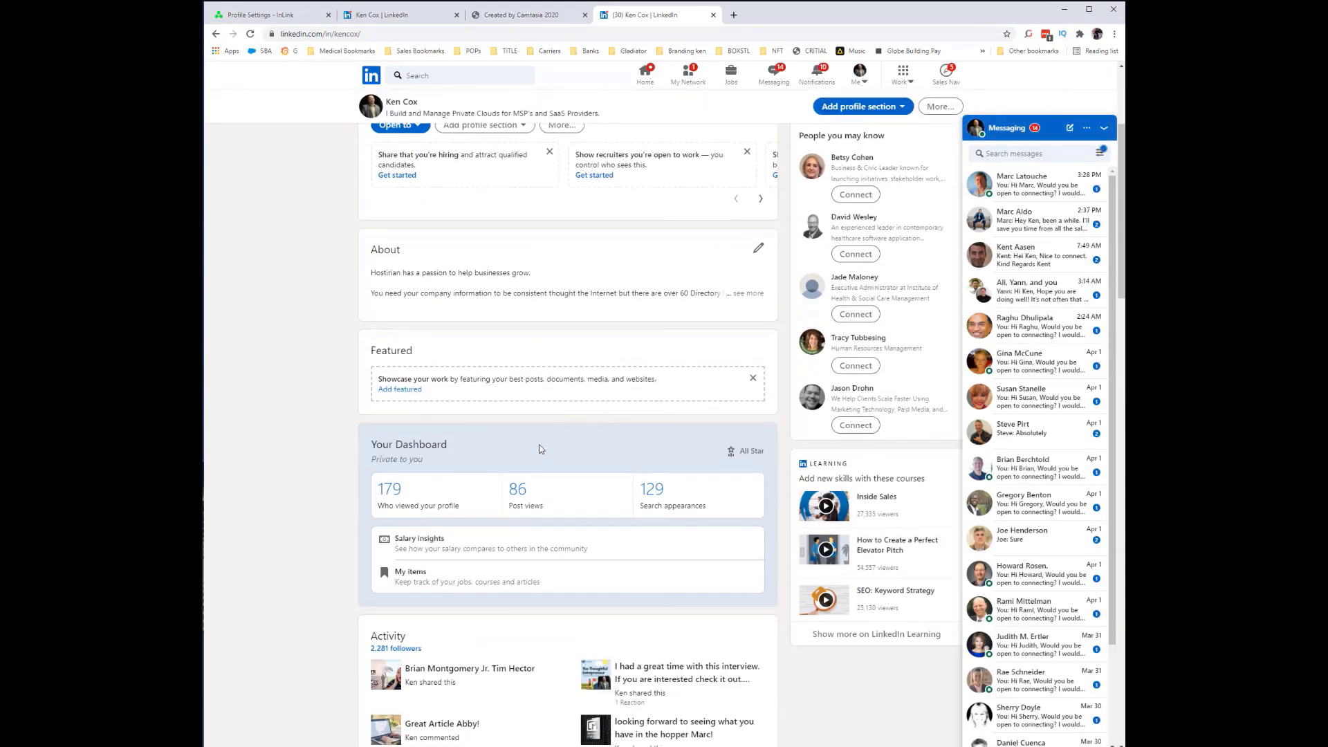
pyautogui.scroll(-3)
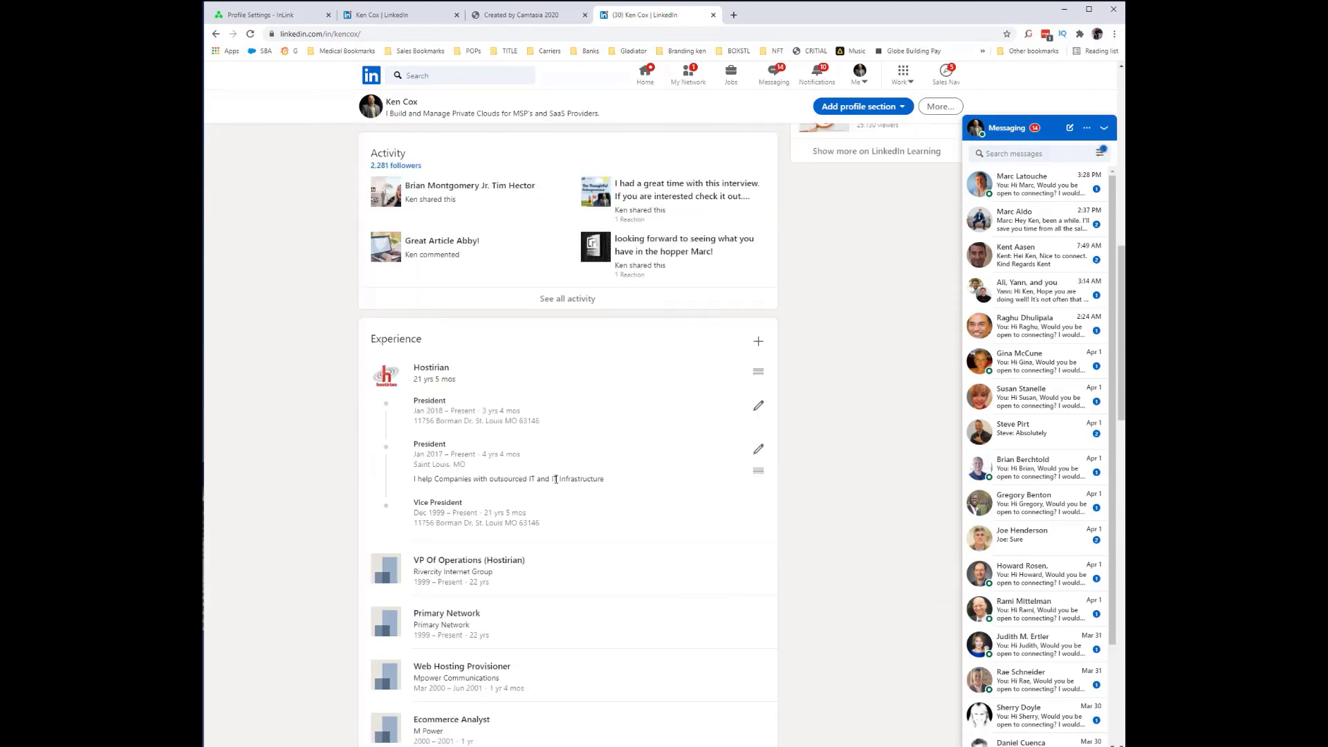